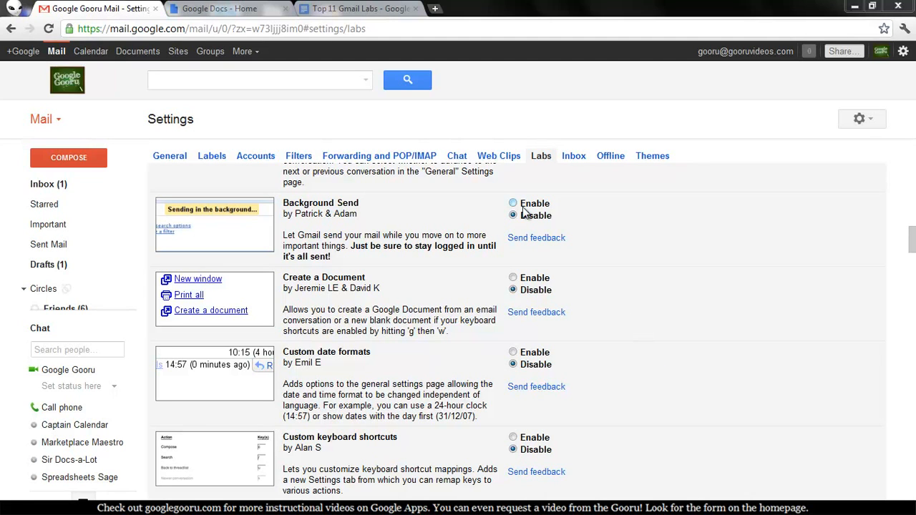
Enable the Background Send lab and save the Labs changes, returning to the inbox
left_click(512, 204)
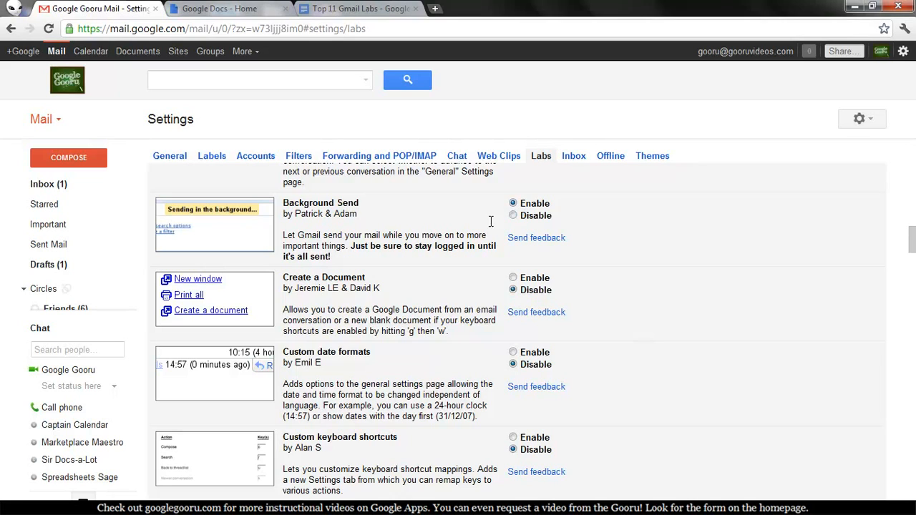
scroll("up", 3)
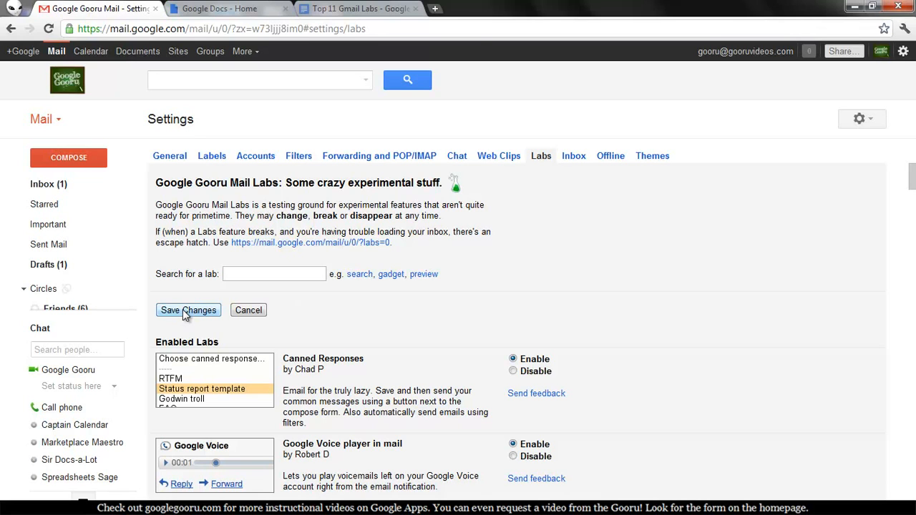
left_click(188, 310)
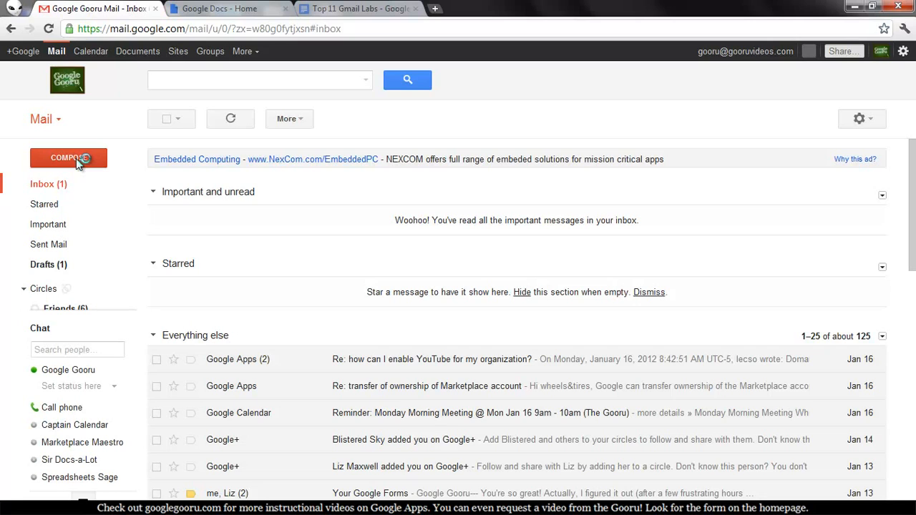
Compose a new email with subject 'meeting?' and body 'what time is our meeting today?'
left_click(69, 157)
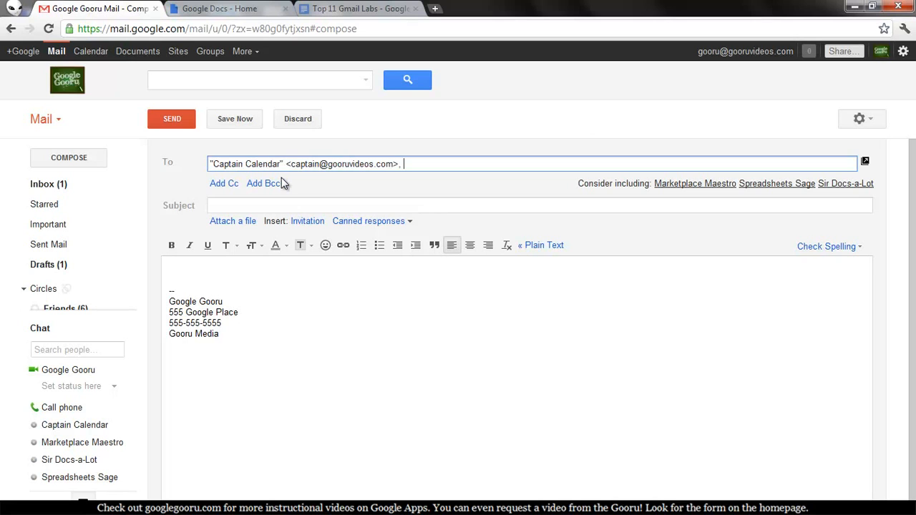
type("meeting")
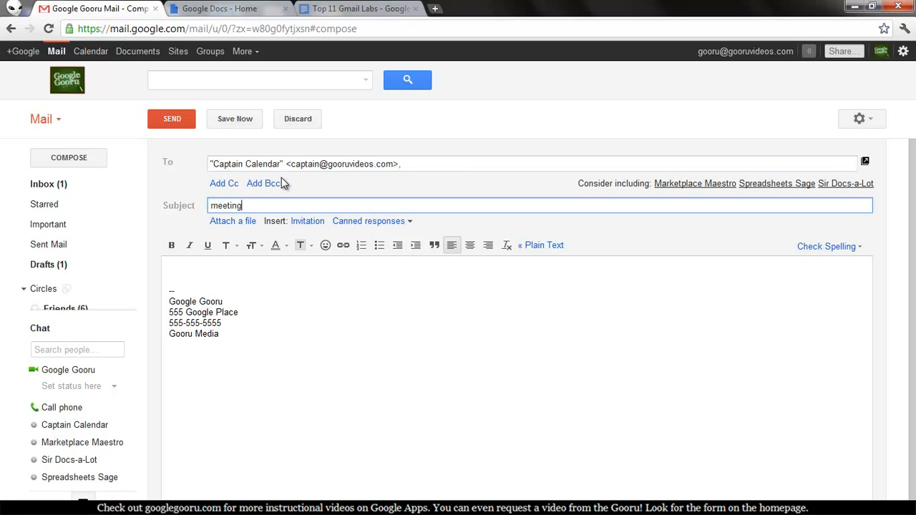
type("what time")
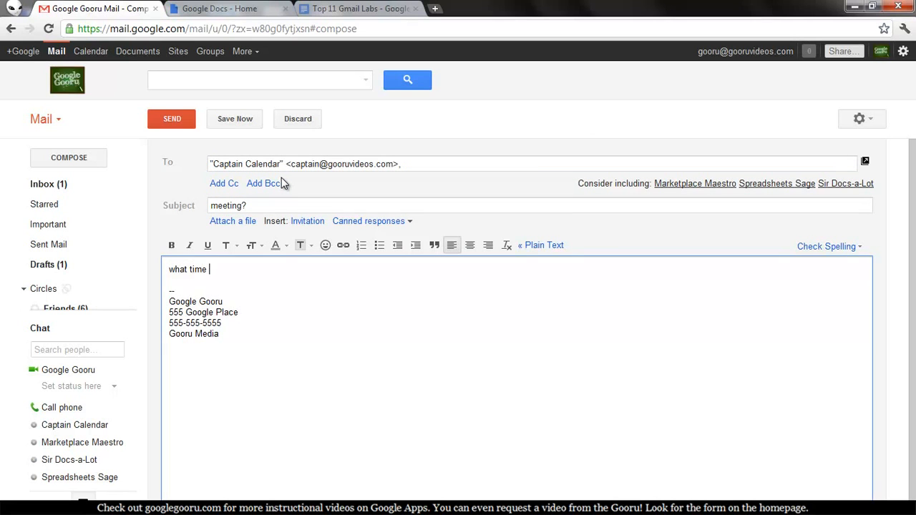
type("is our me")
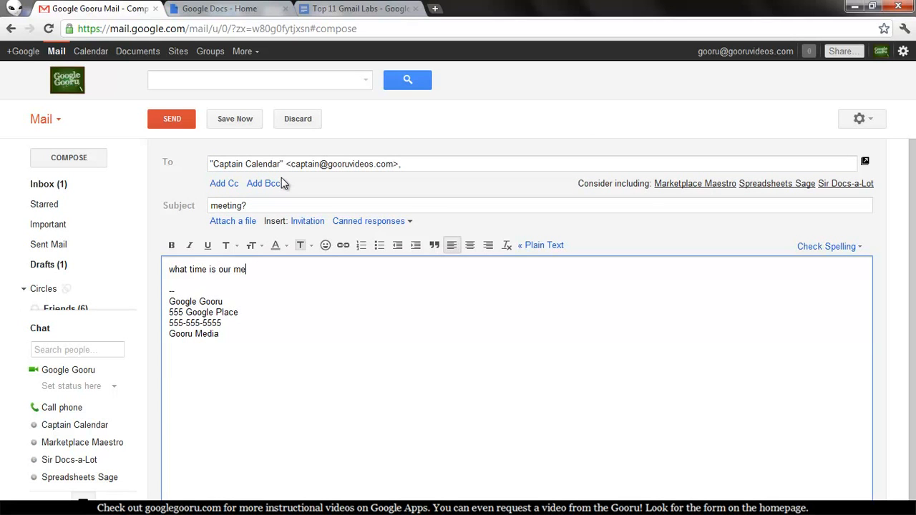
type("eting today?")
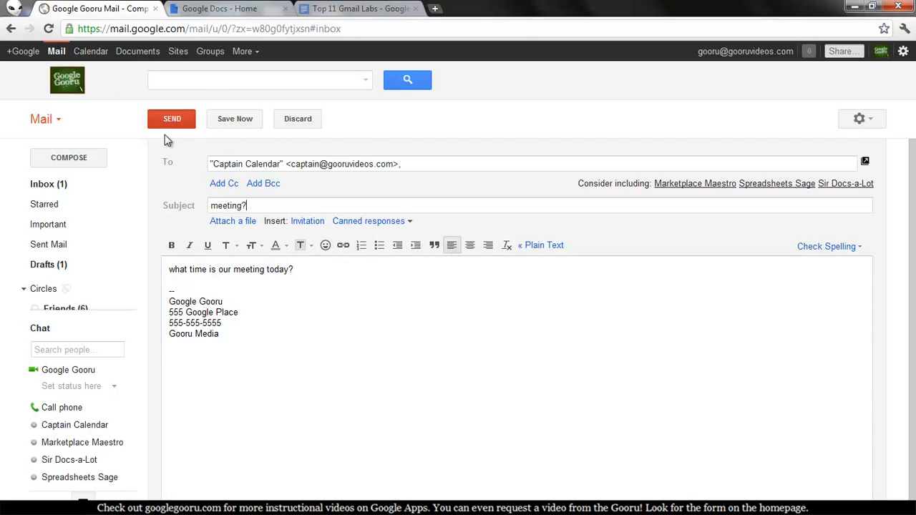
Send the email so the inbox shows 'Your message has been sent'
left_click(172, 118)
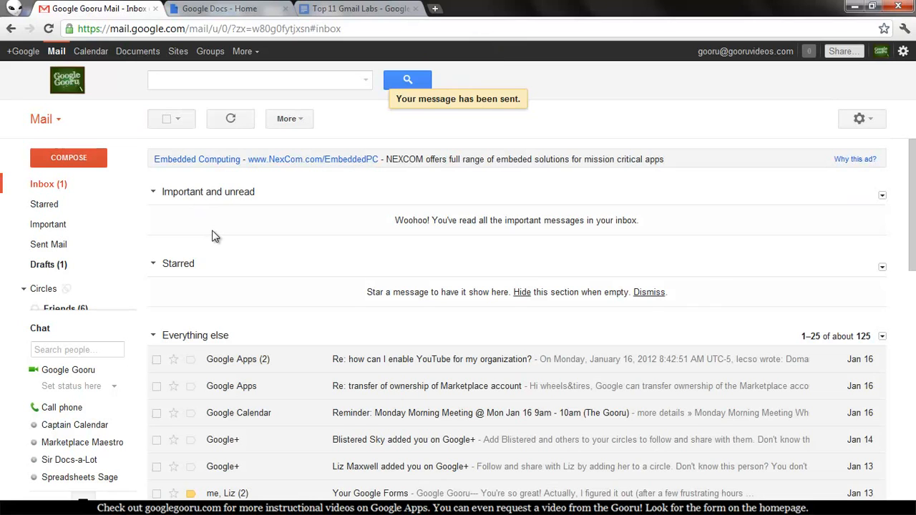
mouse_move(429, 55)
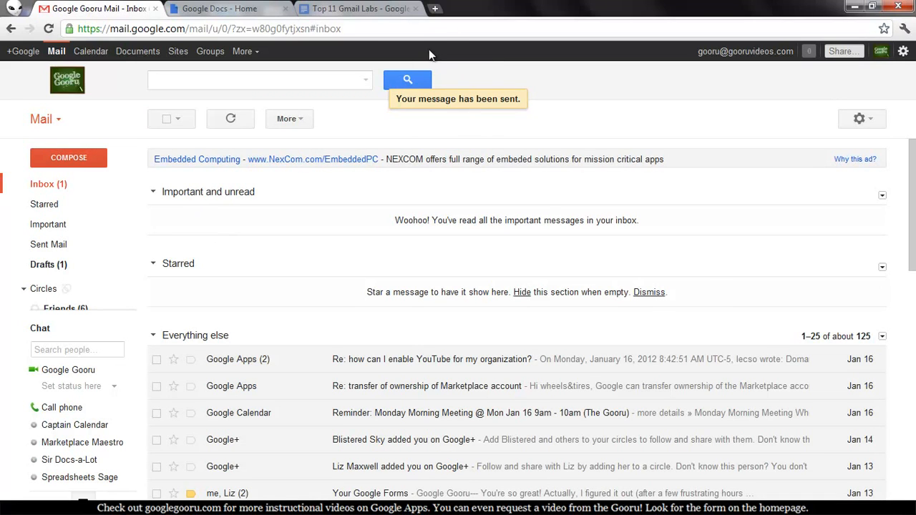
mouse_move(455, 57)
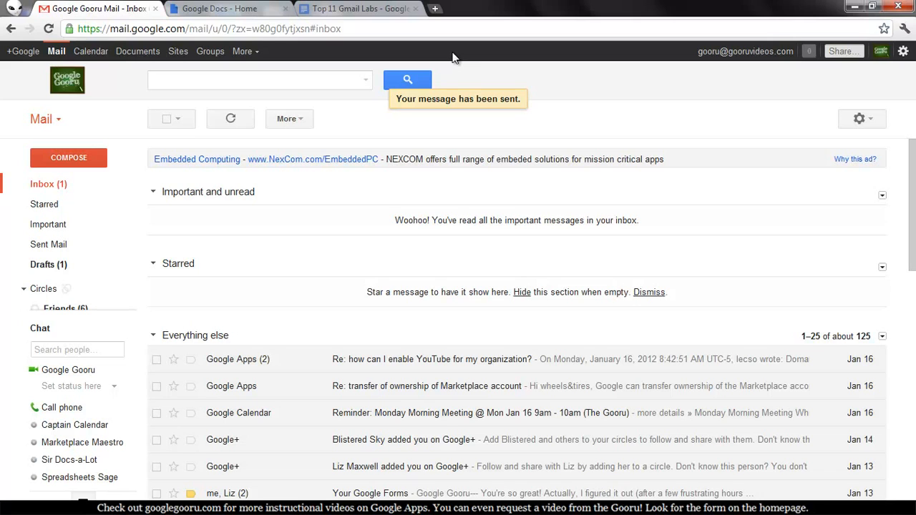